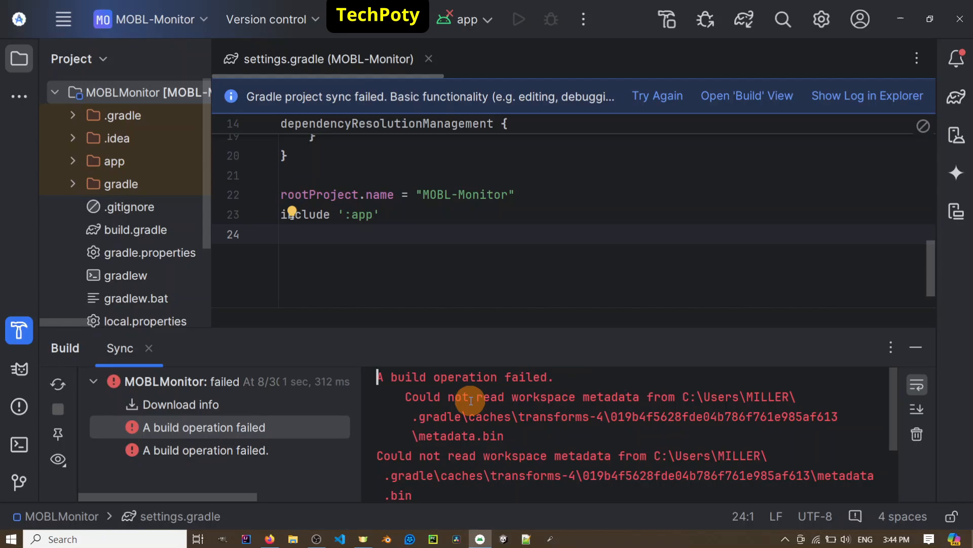
pyautogui.moveTo(664, 408)
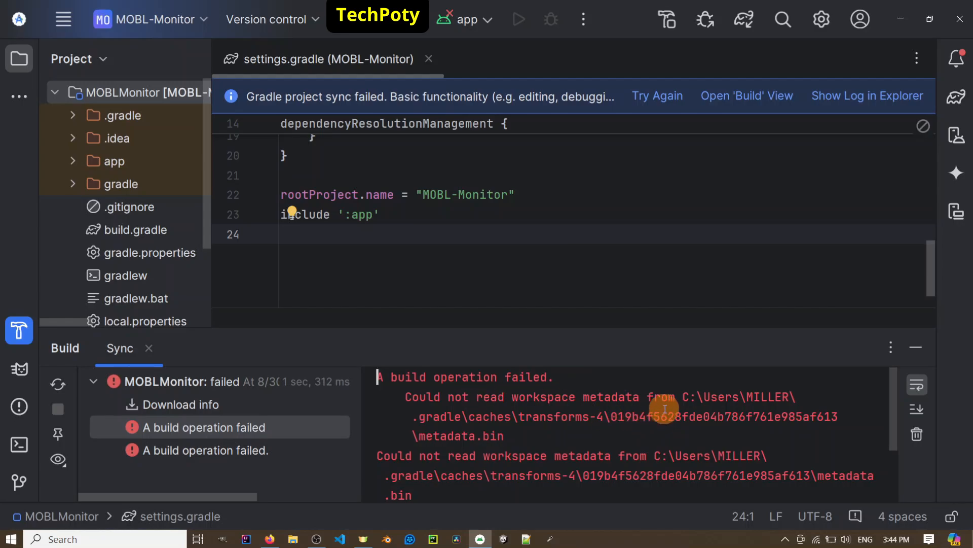
# Step: Note the failing cache path, then browse to C:\Users\<user>\.gradle\caches in File Explorer
pyautogui.moveTo(683, 397); pyautogui.dragTo(695, 417)
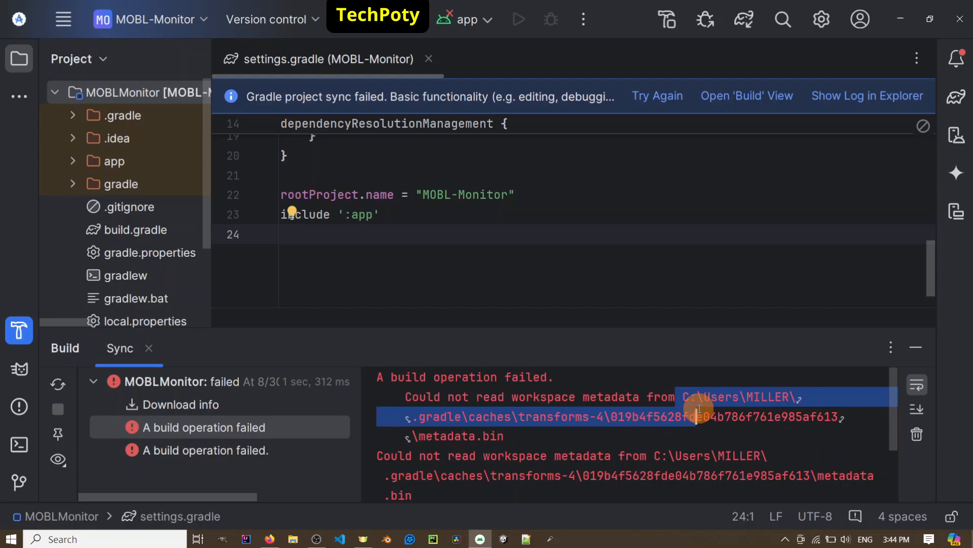
pyautogui.moveTo(695, 410); pyautogui.dragTo(431, 436)
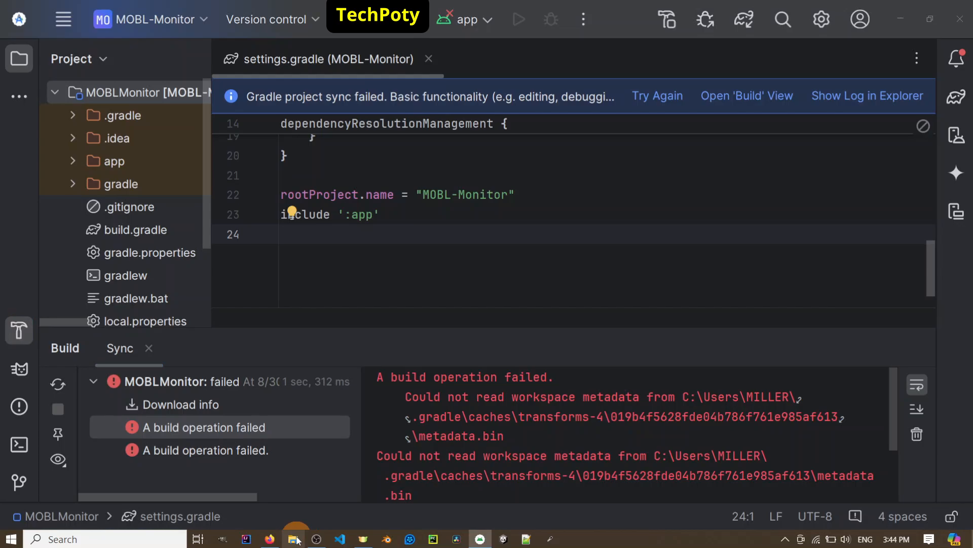
pyautogui.click(294, 538)
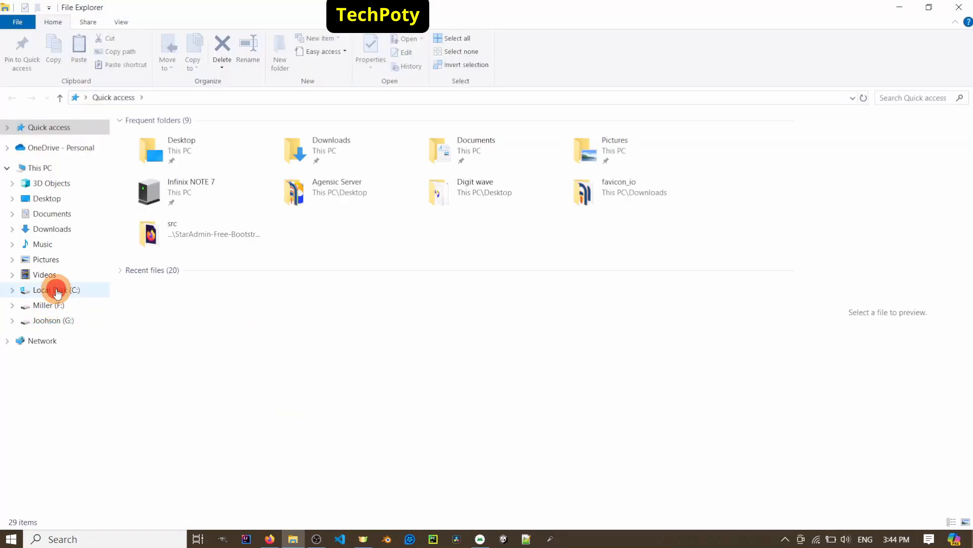
pyautogui.click(55, 290)
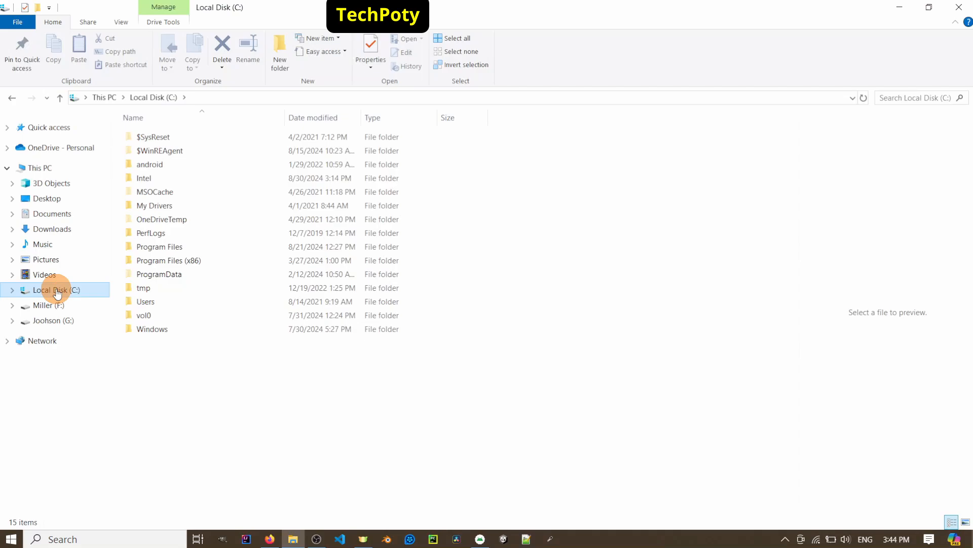
pyautogui.click(152, 329)
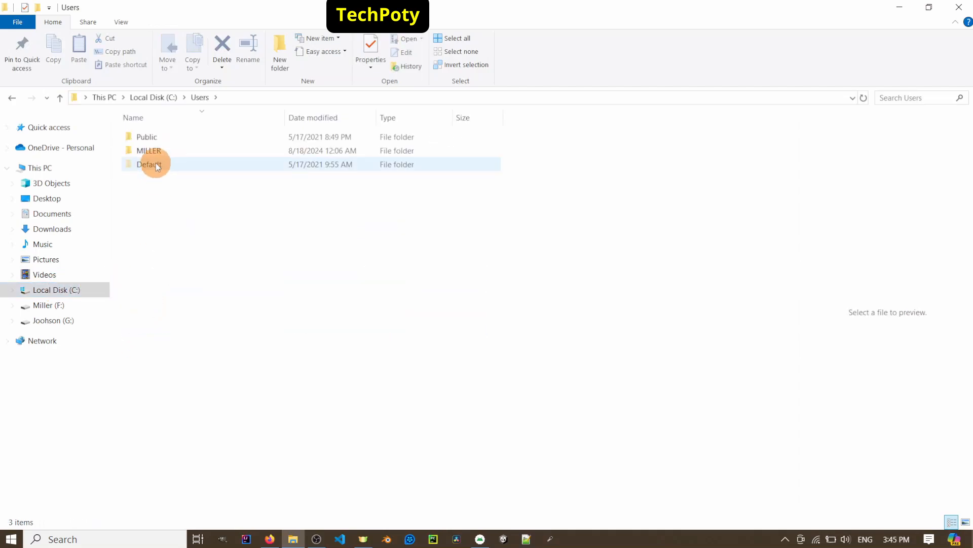
pyautogui.doubleClick(149, 150)
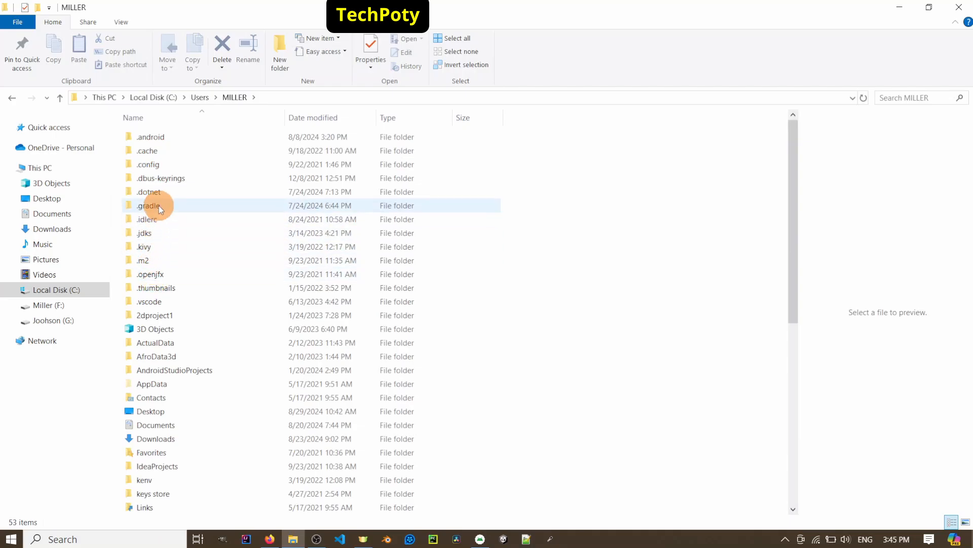
pyautogui.doubleClick(149, 205)
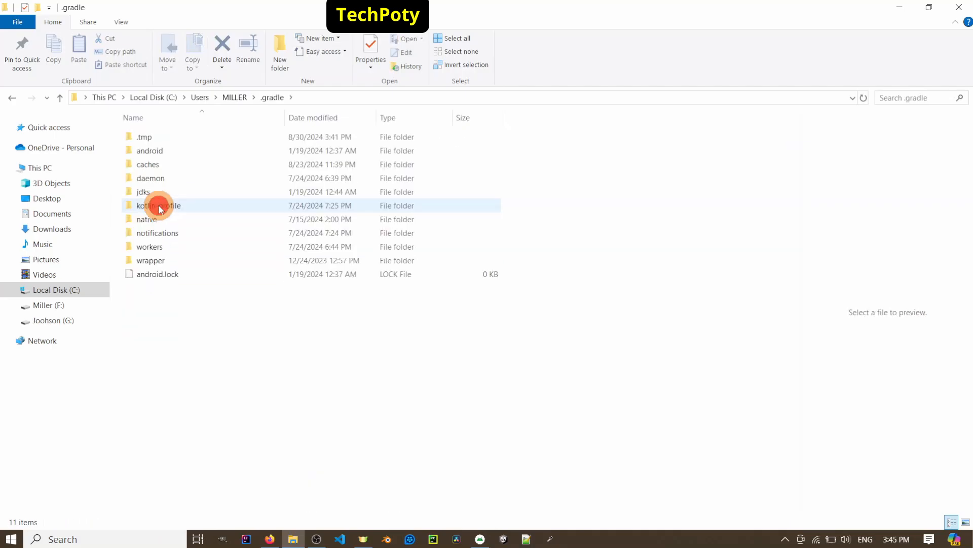
pyautogui.click(148, 164)
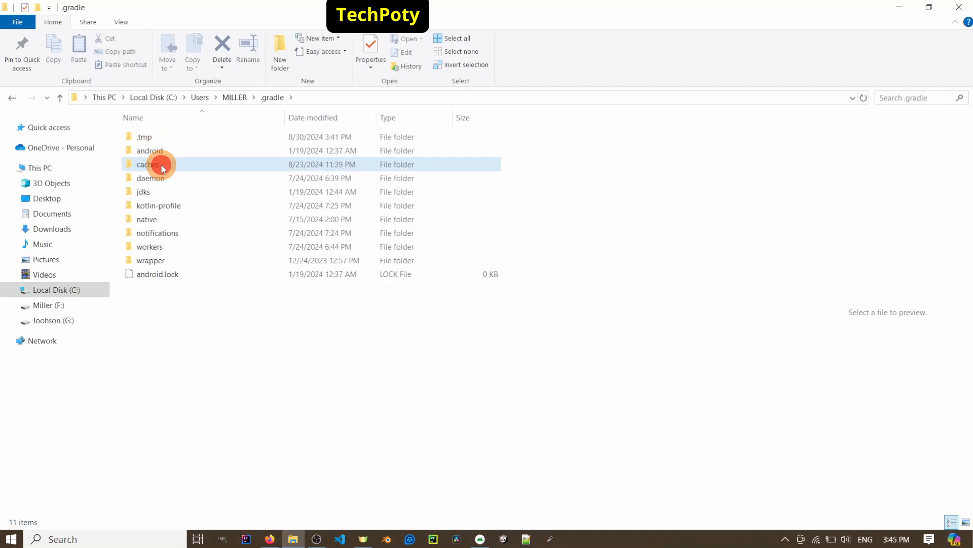
pyautogui.doubleClick(147, 164)
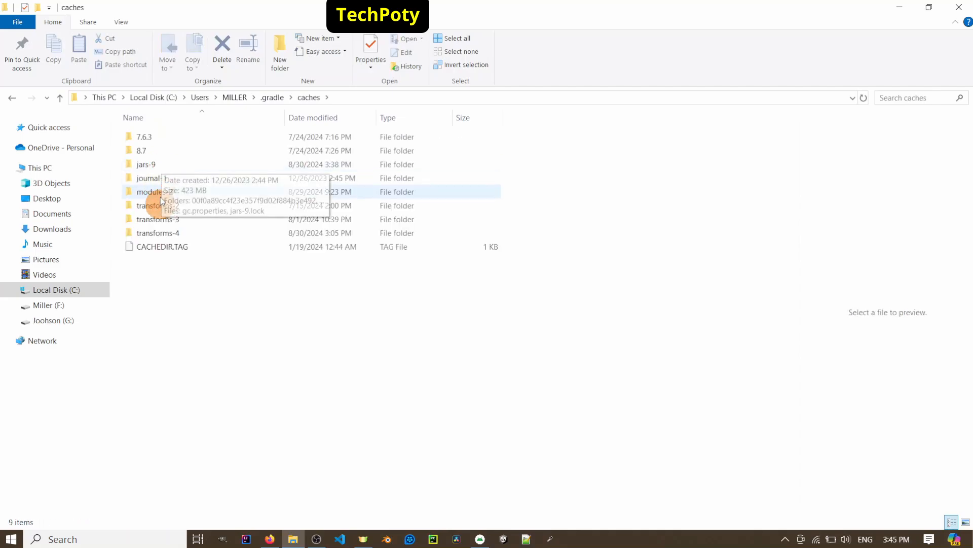
# Step: Try deleting the transforms-4 folder and dismiss the Folder In Use warning
pyautogui.click(157, 232)
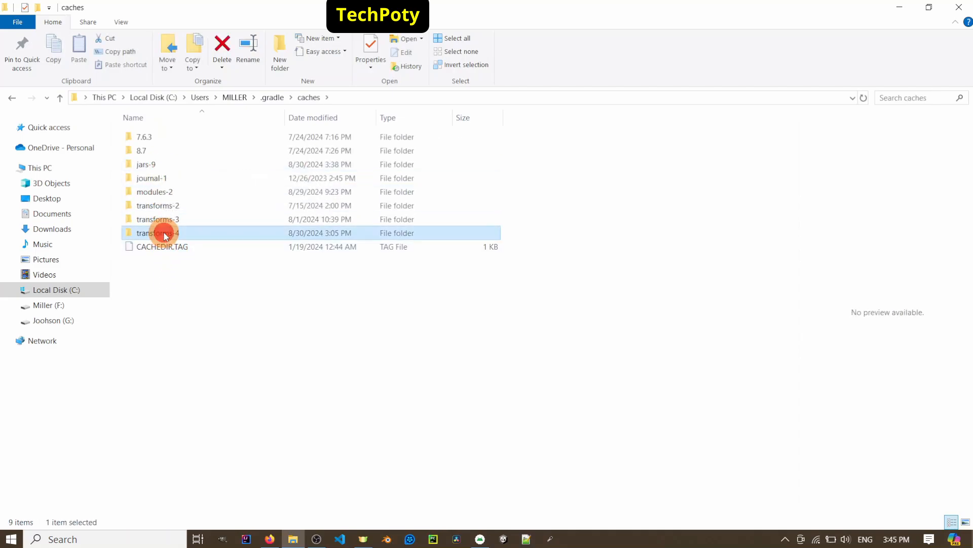
pyautogui.rightClick(158, 232)
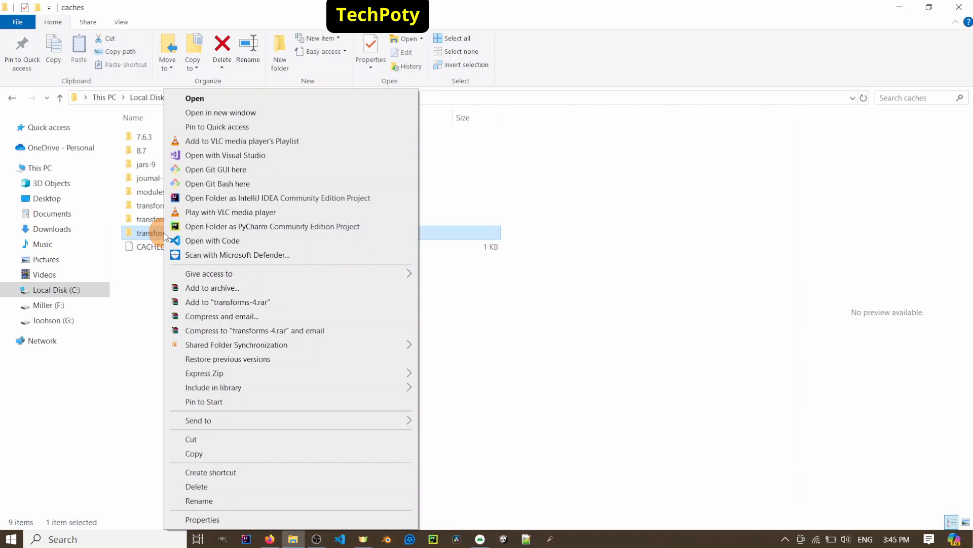
pyautogui.moveTo(197, 486)
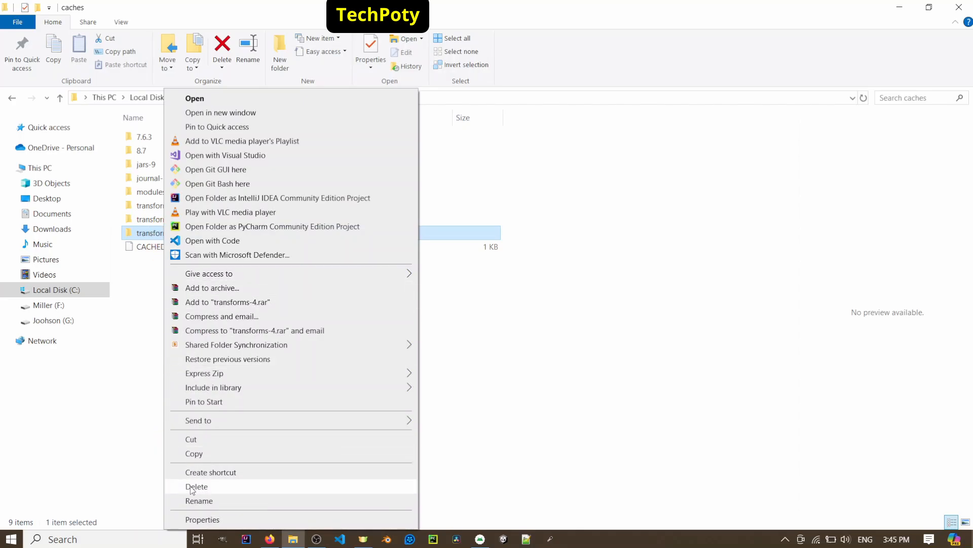
pyautogui.click(197, 486)
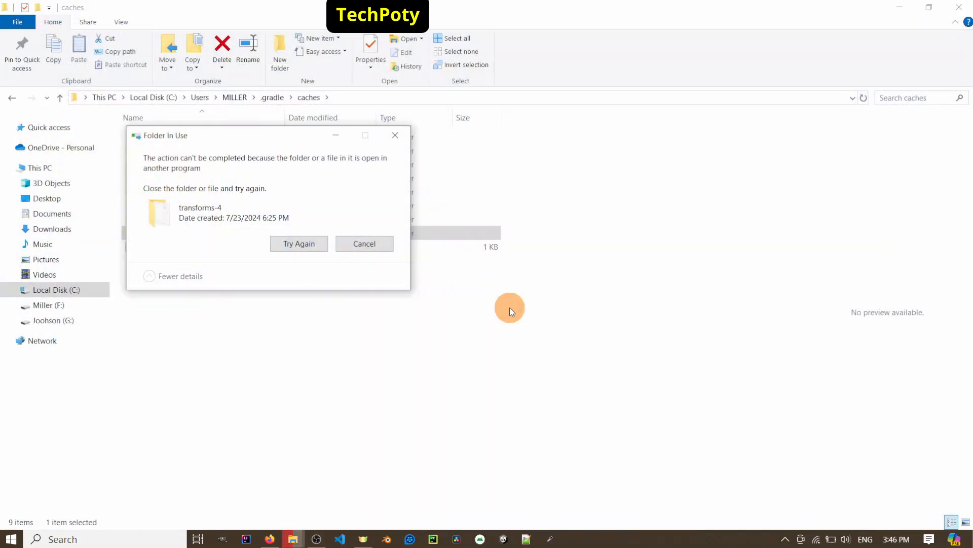
pyautogui.click(299, 243)
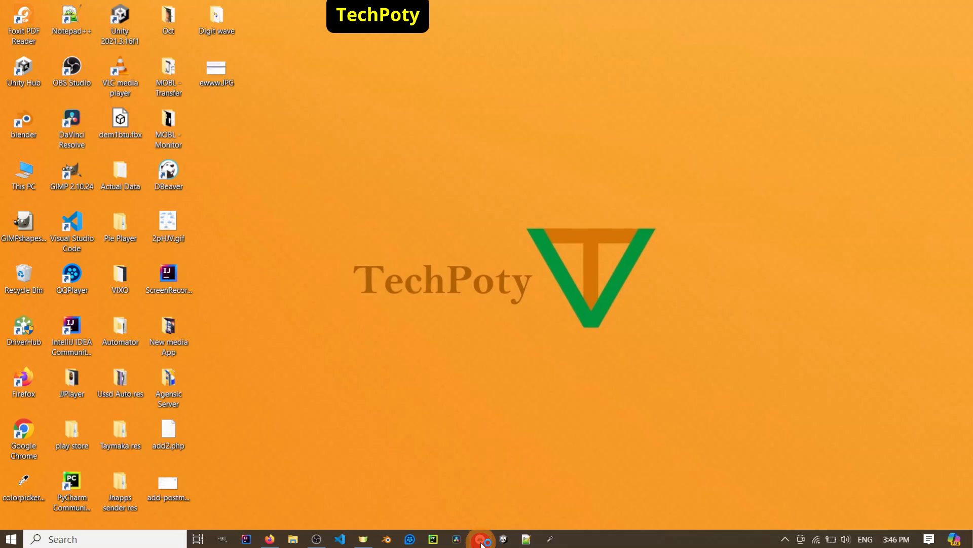
# Step: Restore the Android Studio window showing the MOBL-Monitor project from the taskbar
pyautogui.click(481, 539)
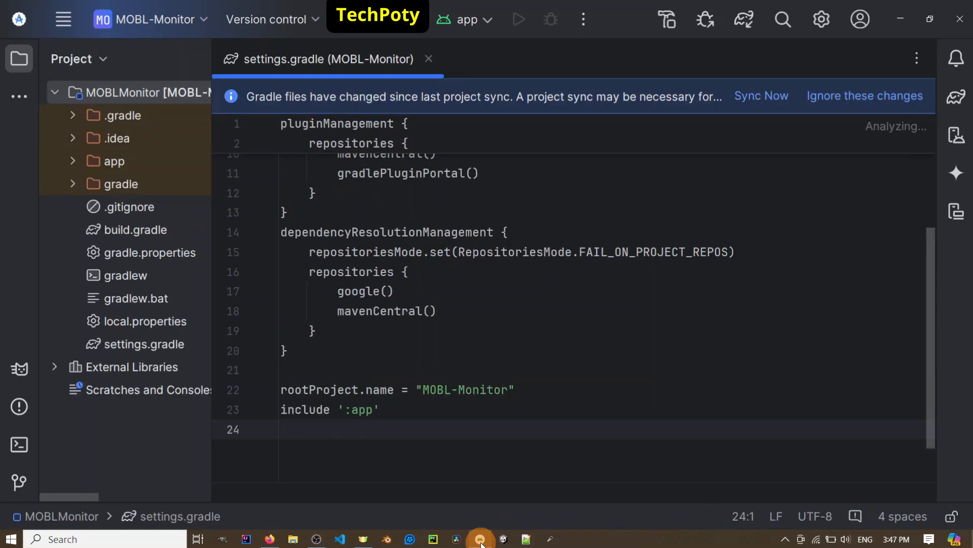
# Step: Use Sync Now to re-import the MOBL-Monitor Gradle project
pyautogui.click(761, 96)
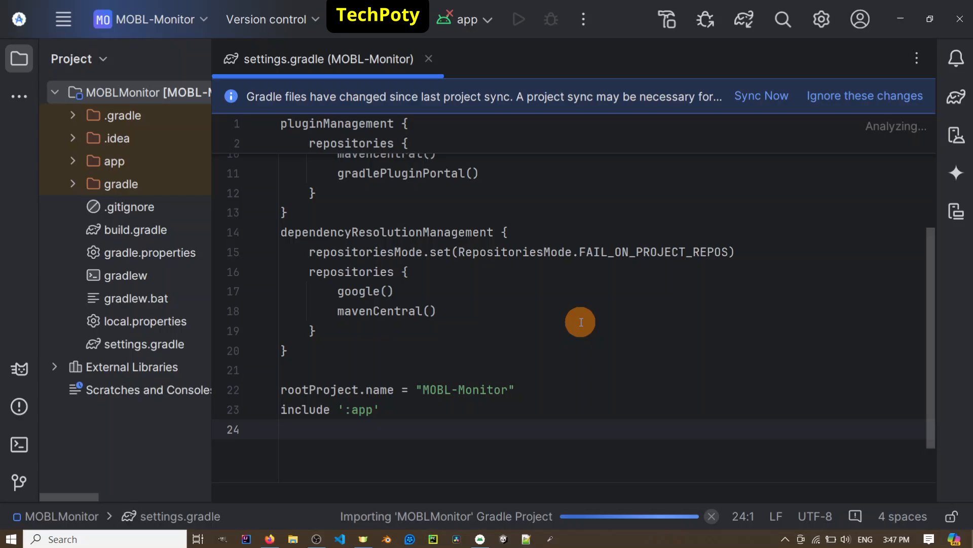
pyautogui.click(761, 97)
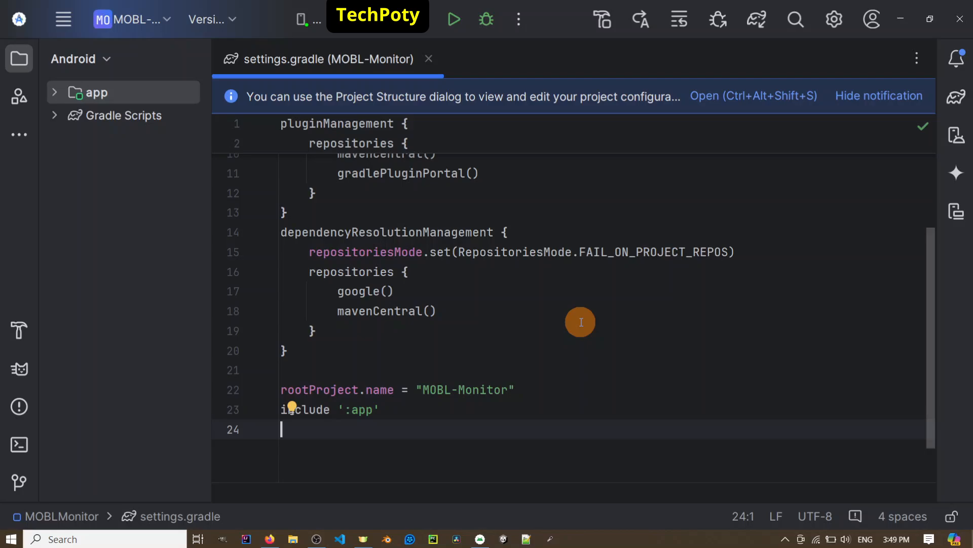
pyautogui.moveTo(454, 19)
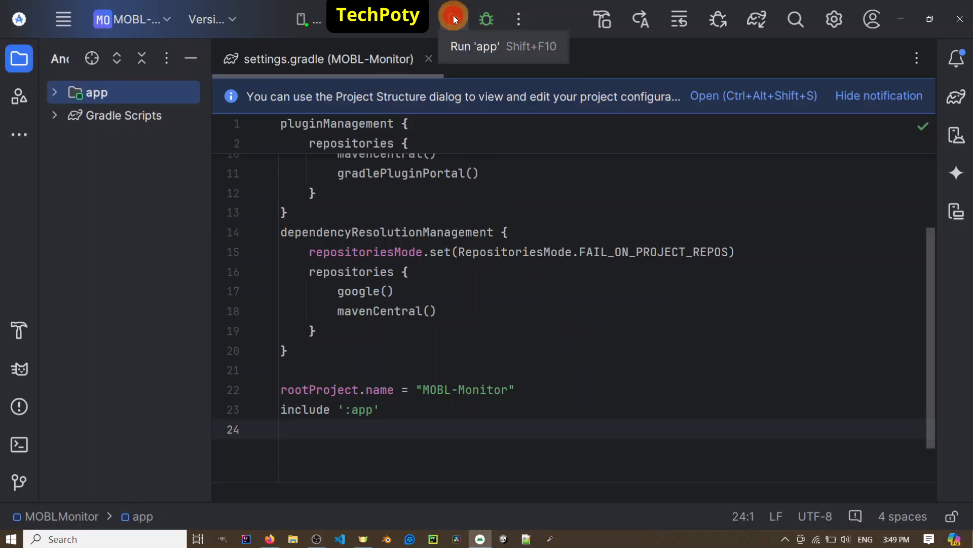
# Step: Run 'app' on the connected Infinix phone and expand the app's source folders
pyautogui.click(452, 18)
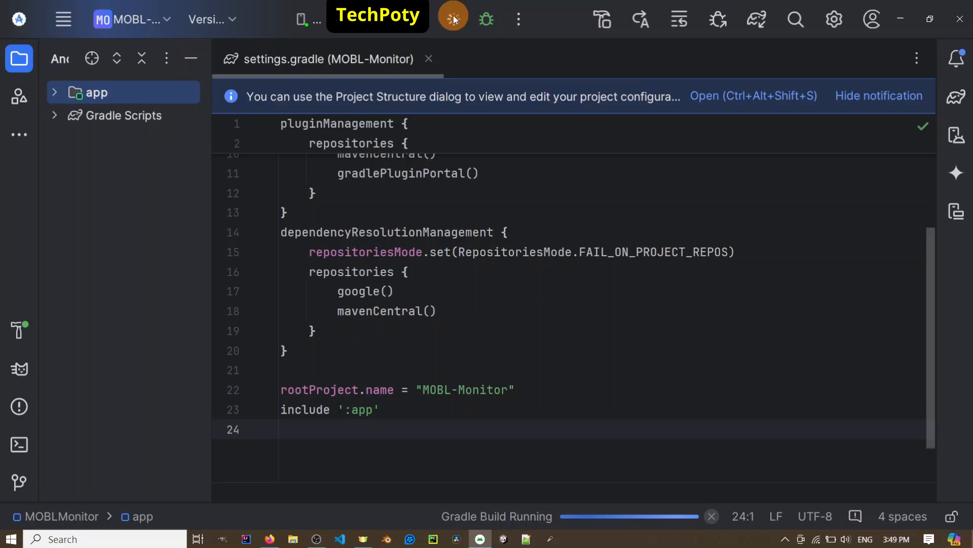
pyautogui.click(54, 92)
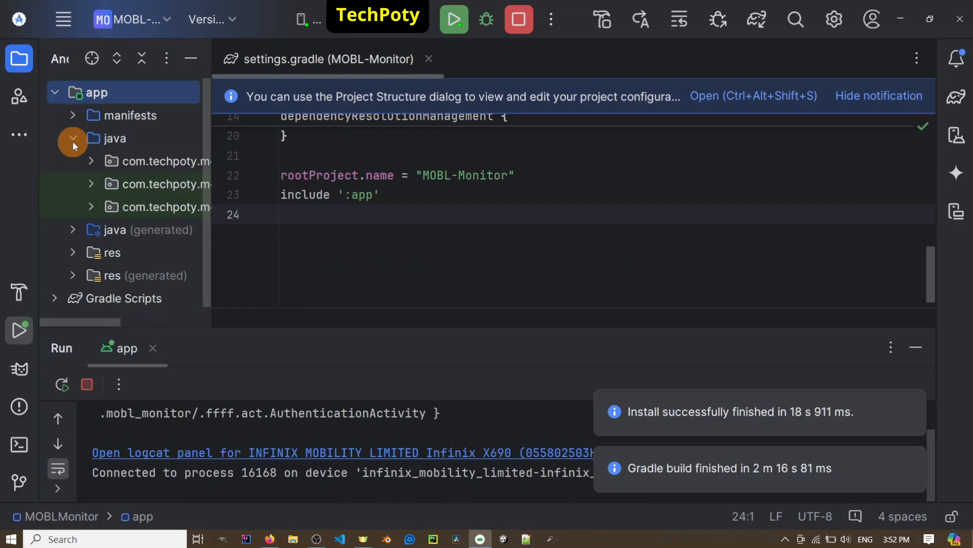
pyautogui.moveTo(195, 135)
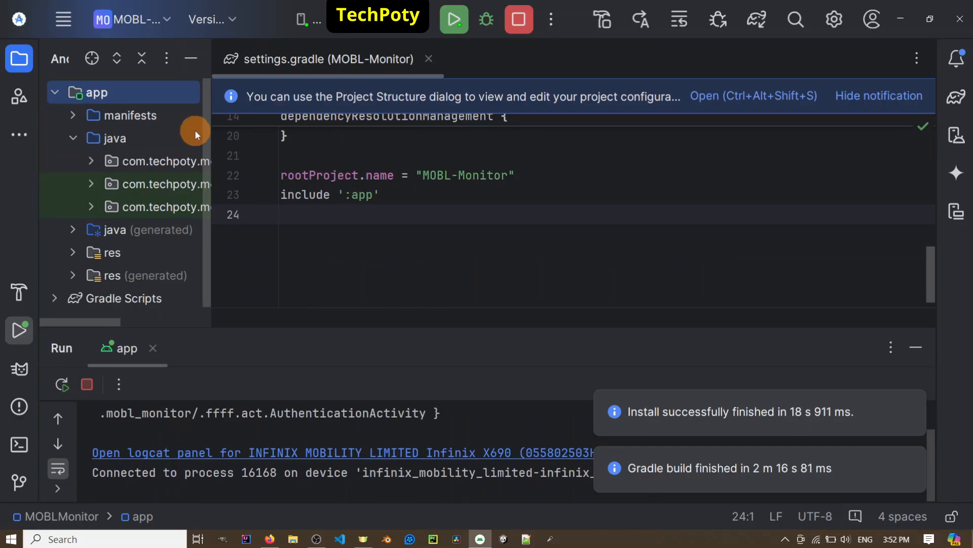